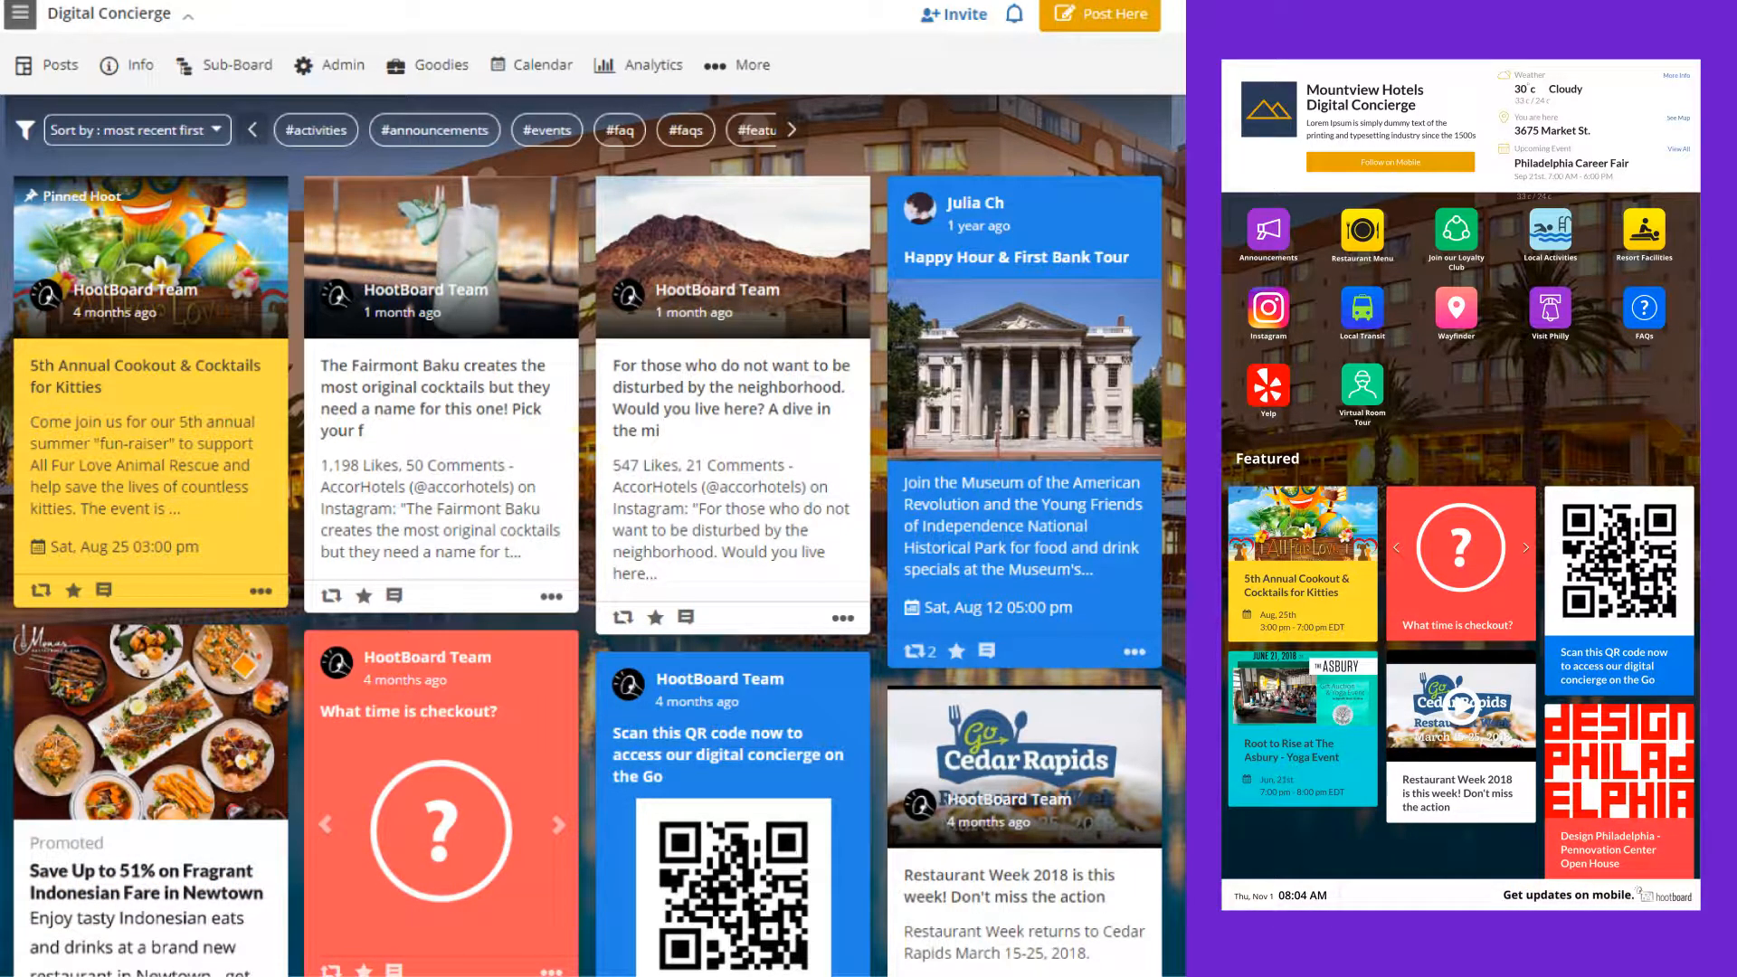
Go to Admin > Manage Board to see the Mountview Hotels Digital Concierge profile, description and logo
click(342, 65)
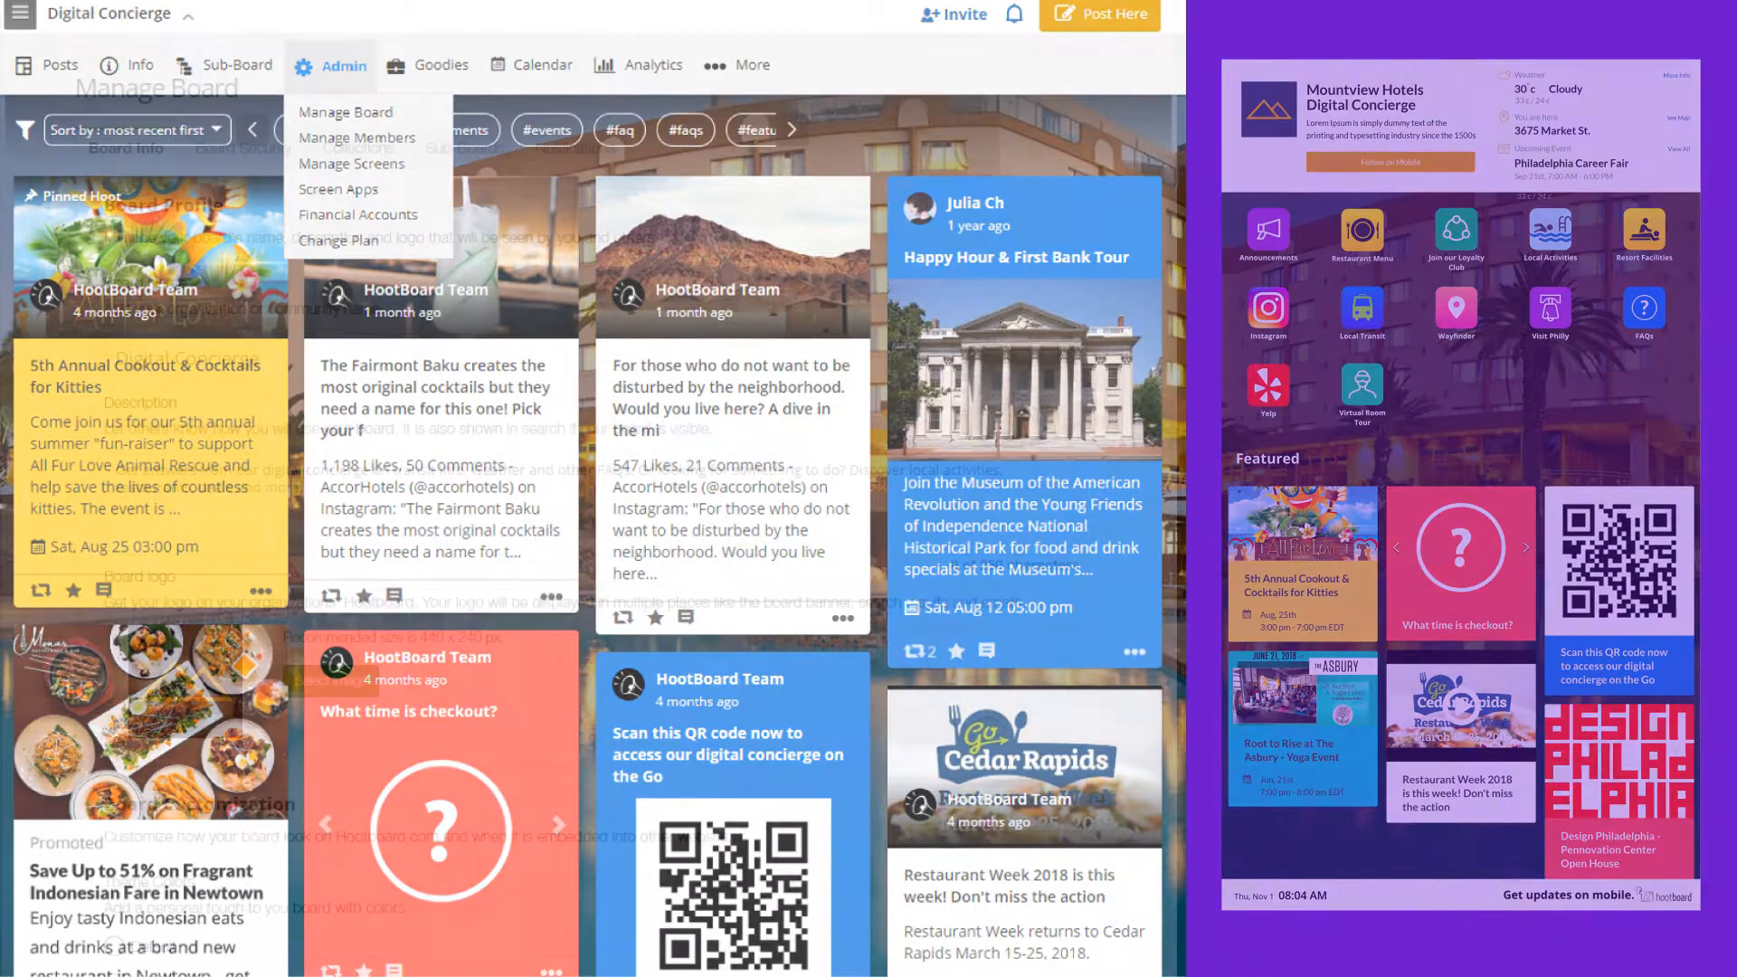
click(346, 113)
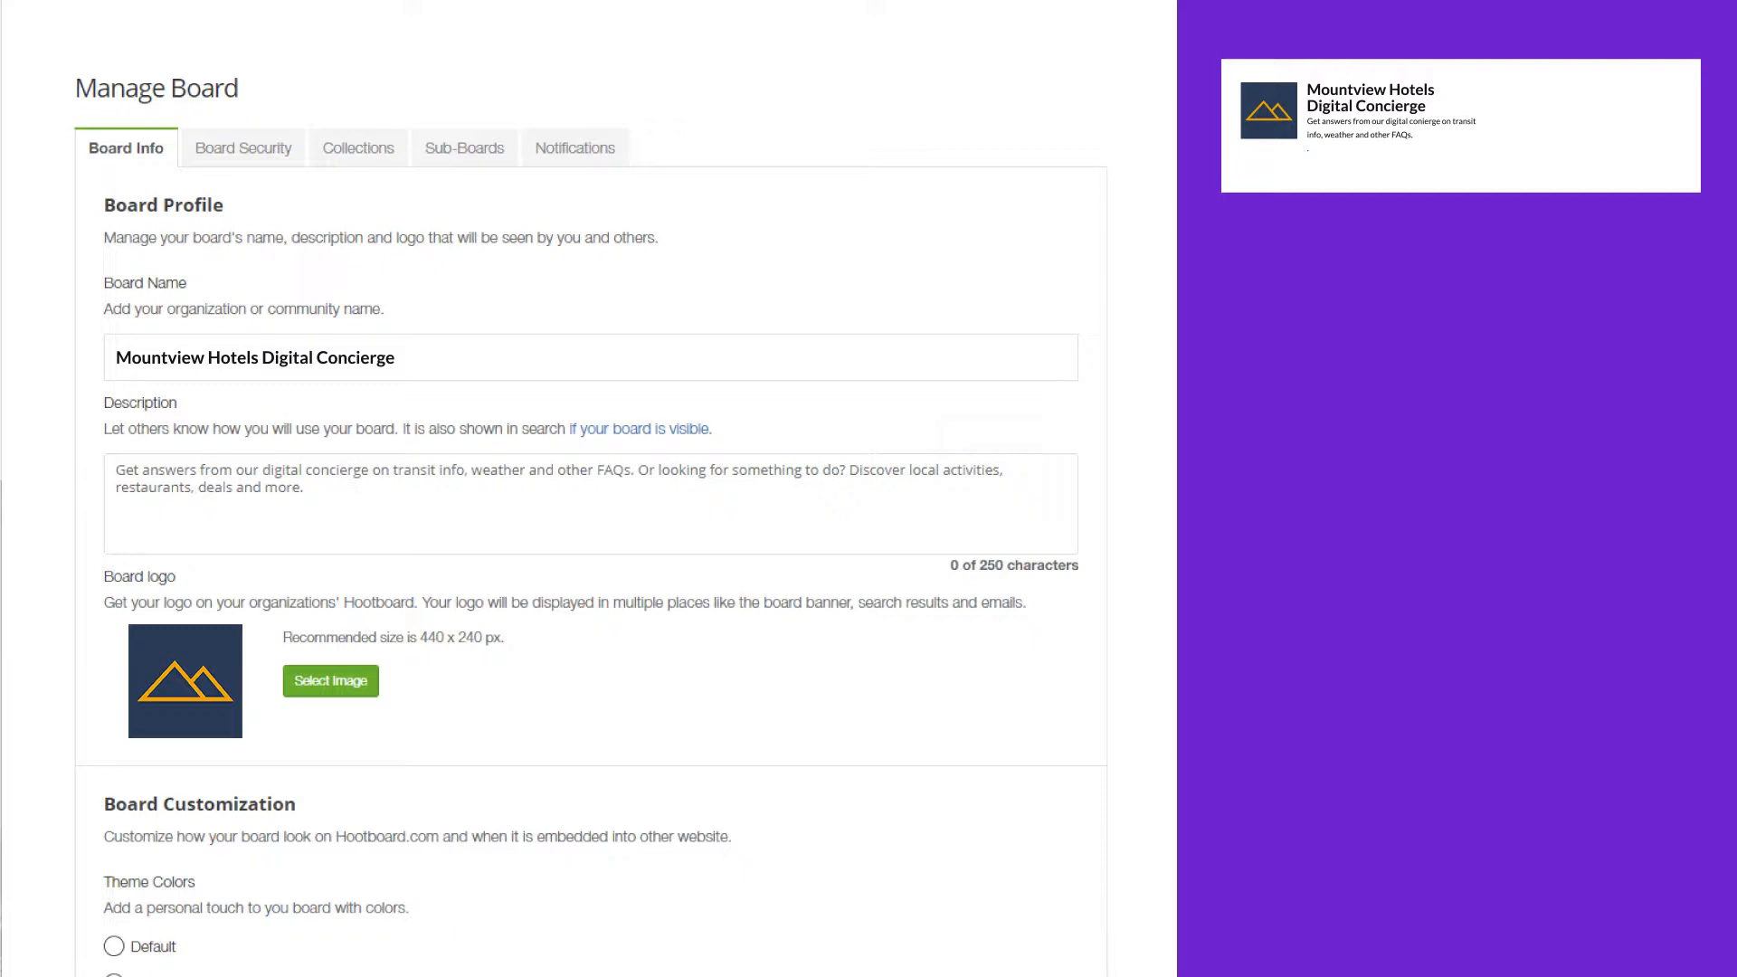
Scroll down to the Board Customization section with theme colours and background image options
scroll(down, 3)
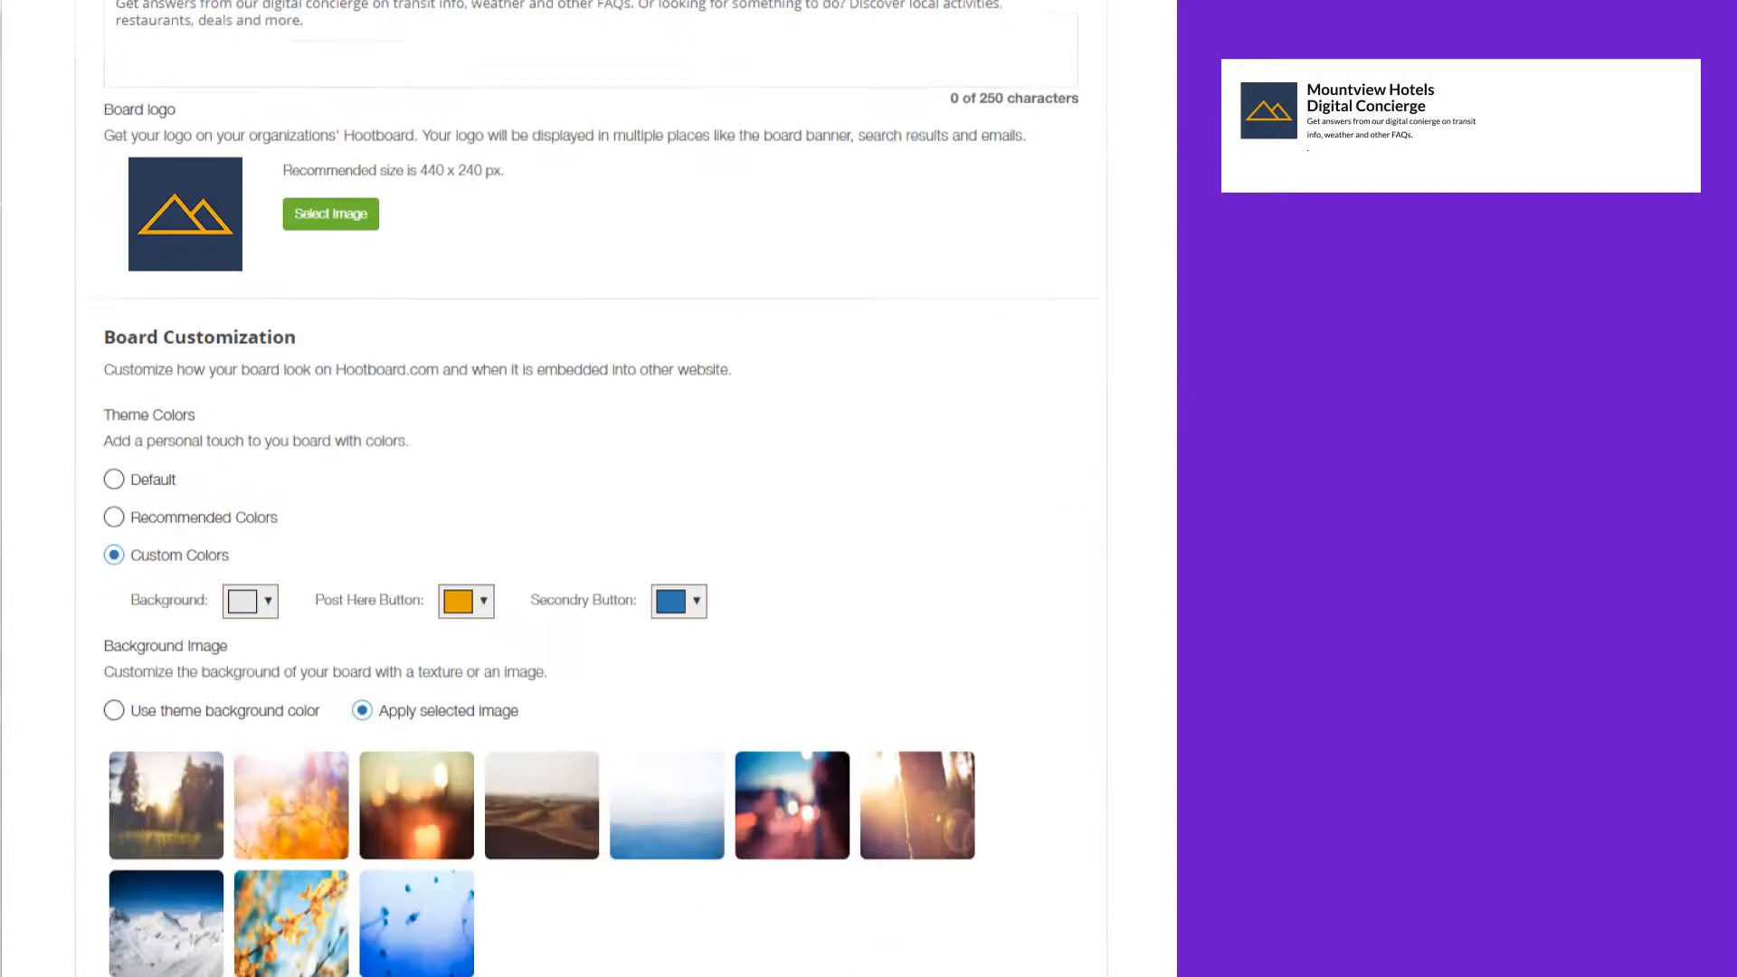
scroll(down, 3)
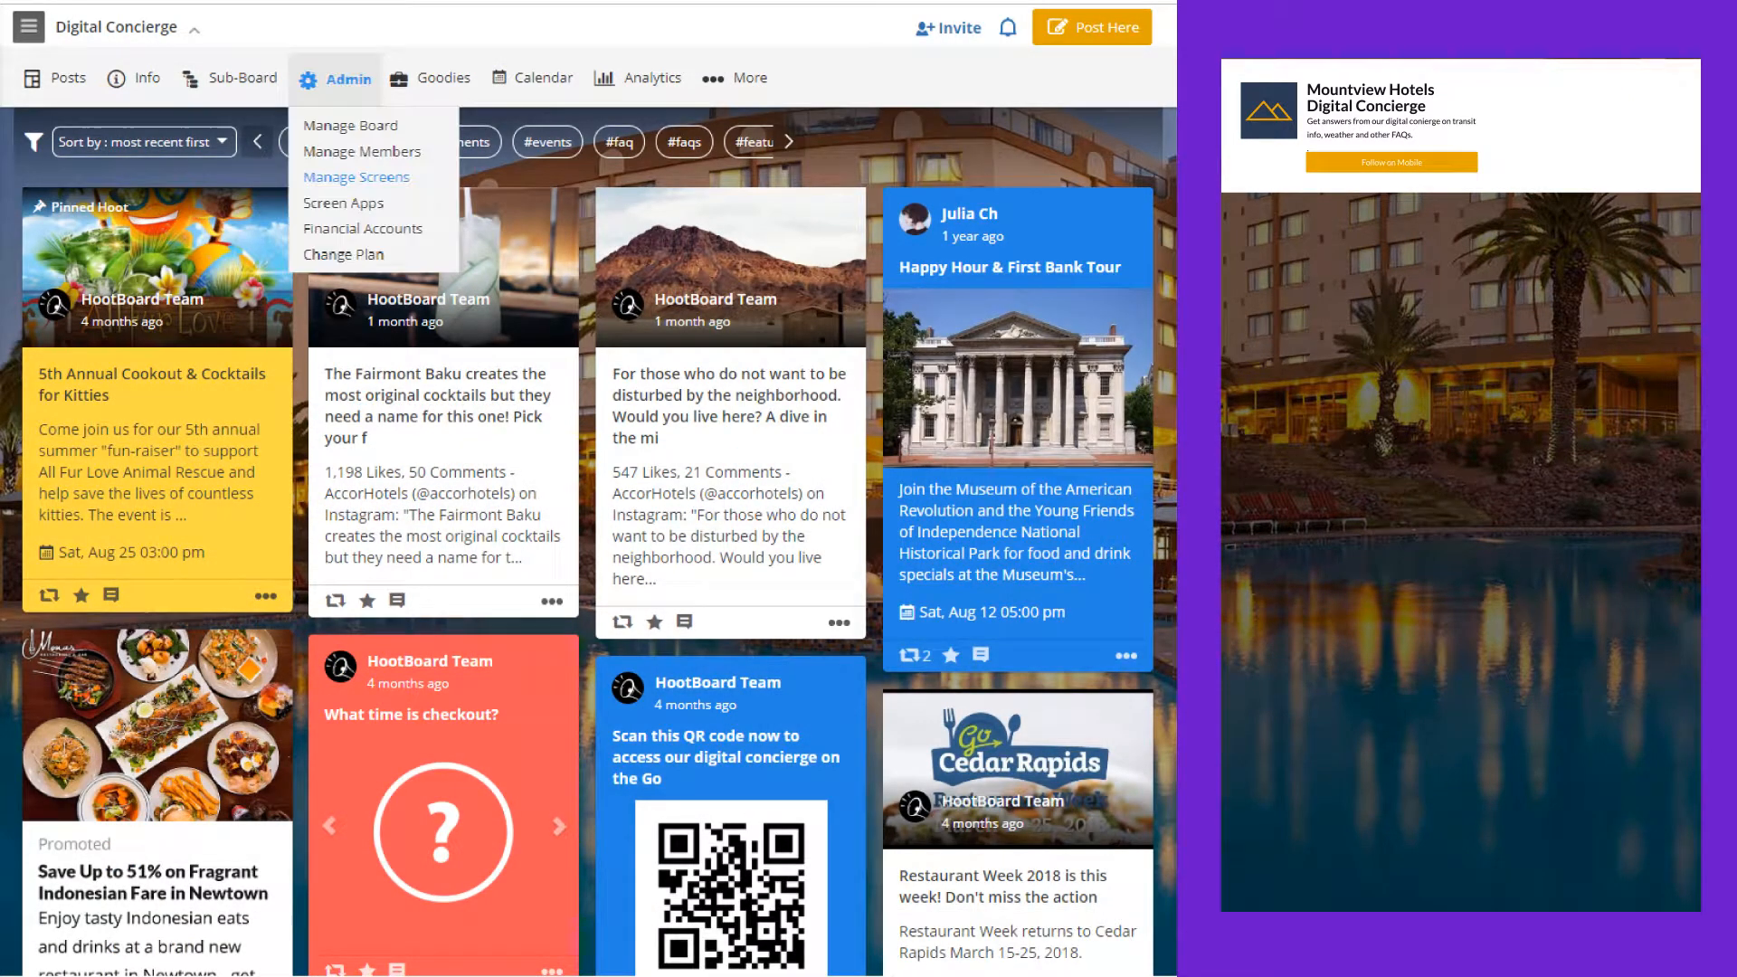
Go to Manage Screens and review the Interactive Screens form with its Default Screens View options
click(357, 178)
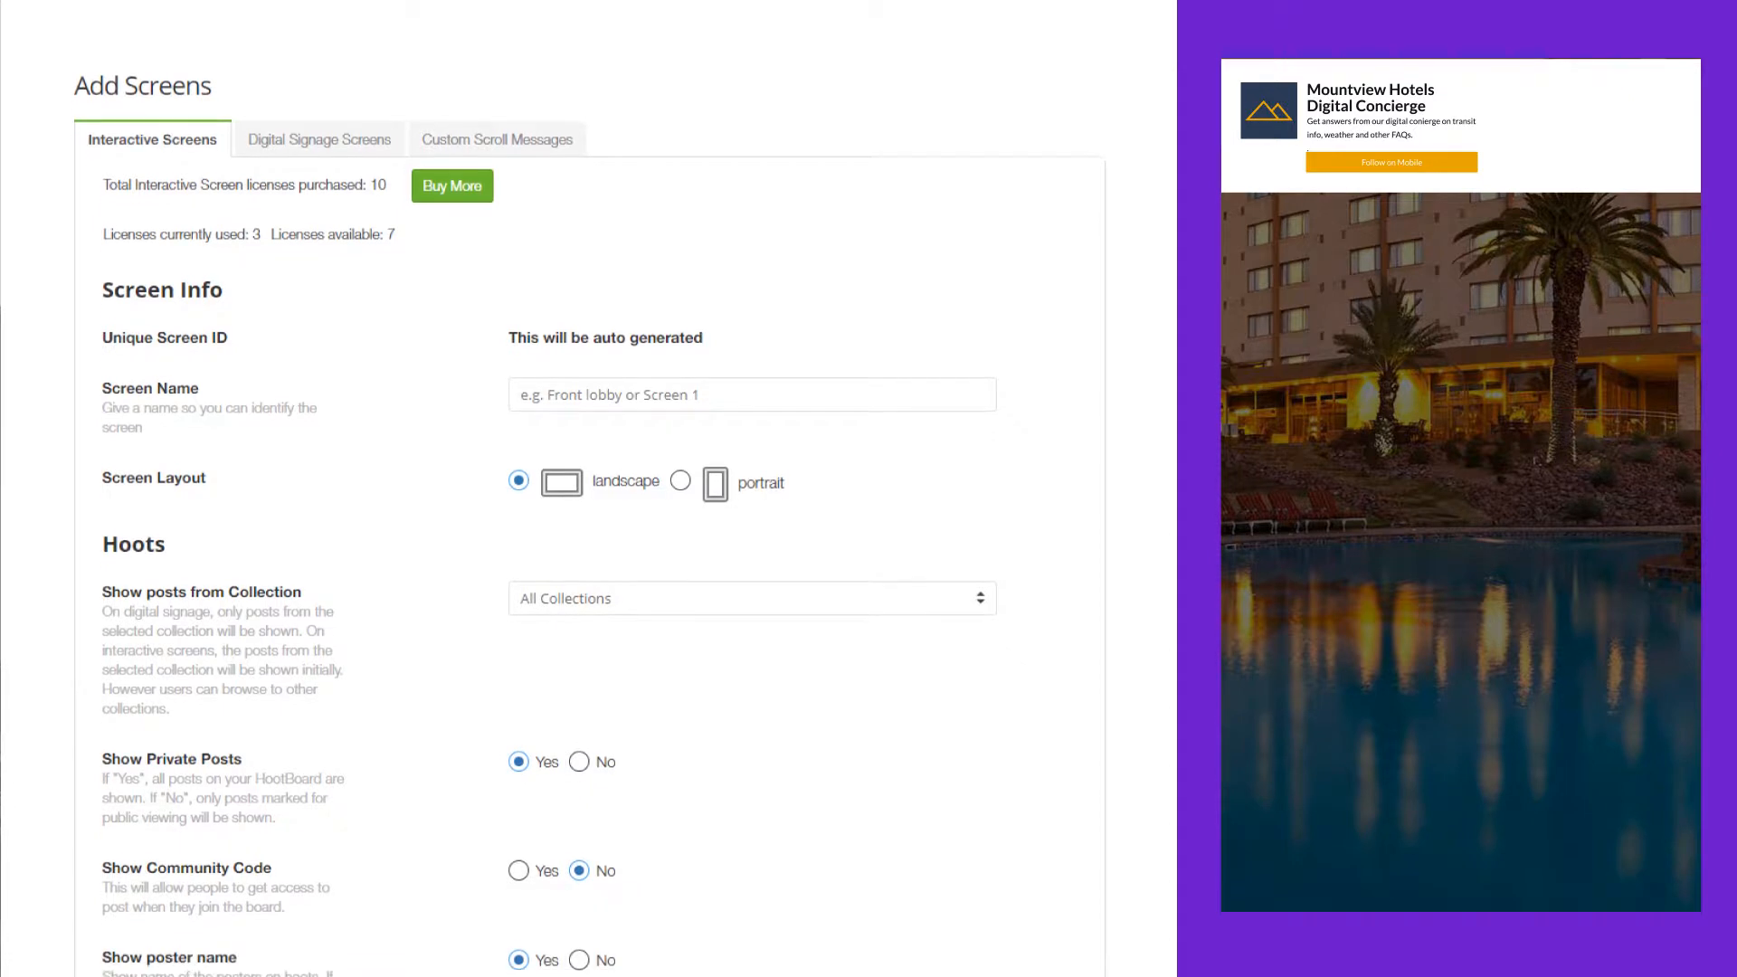
scroll(down, 3)
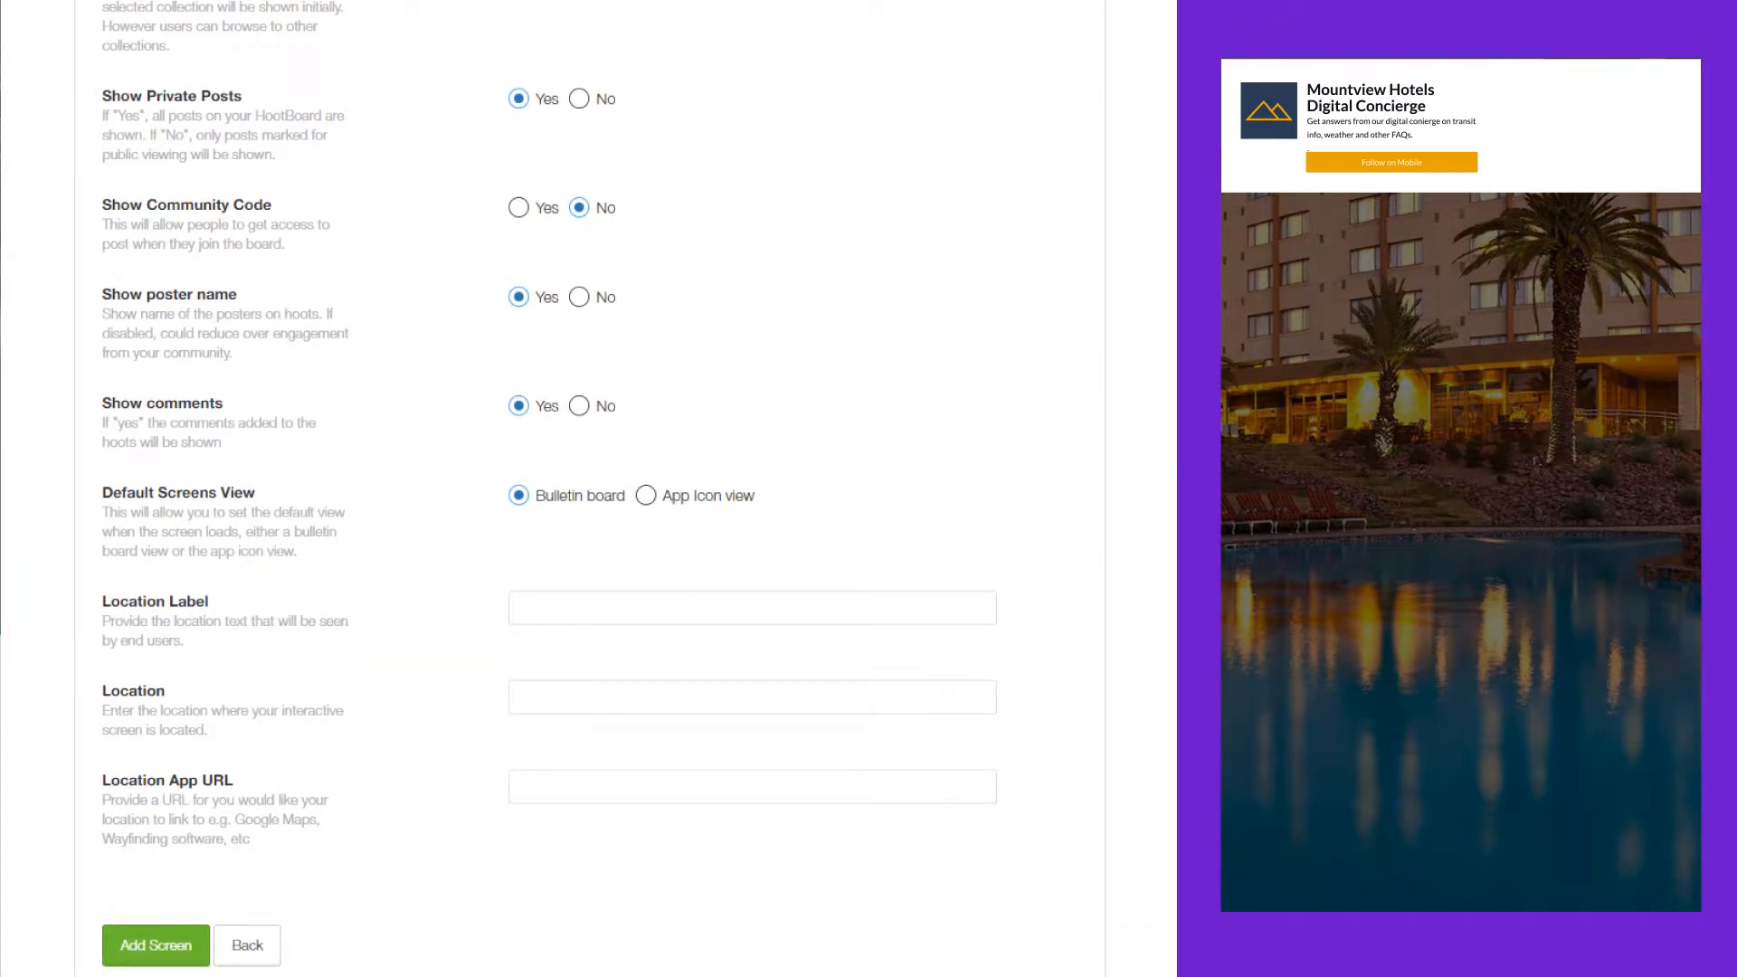
click(519, 495)
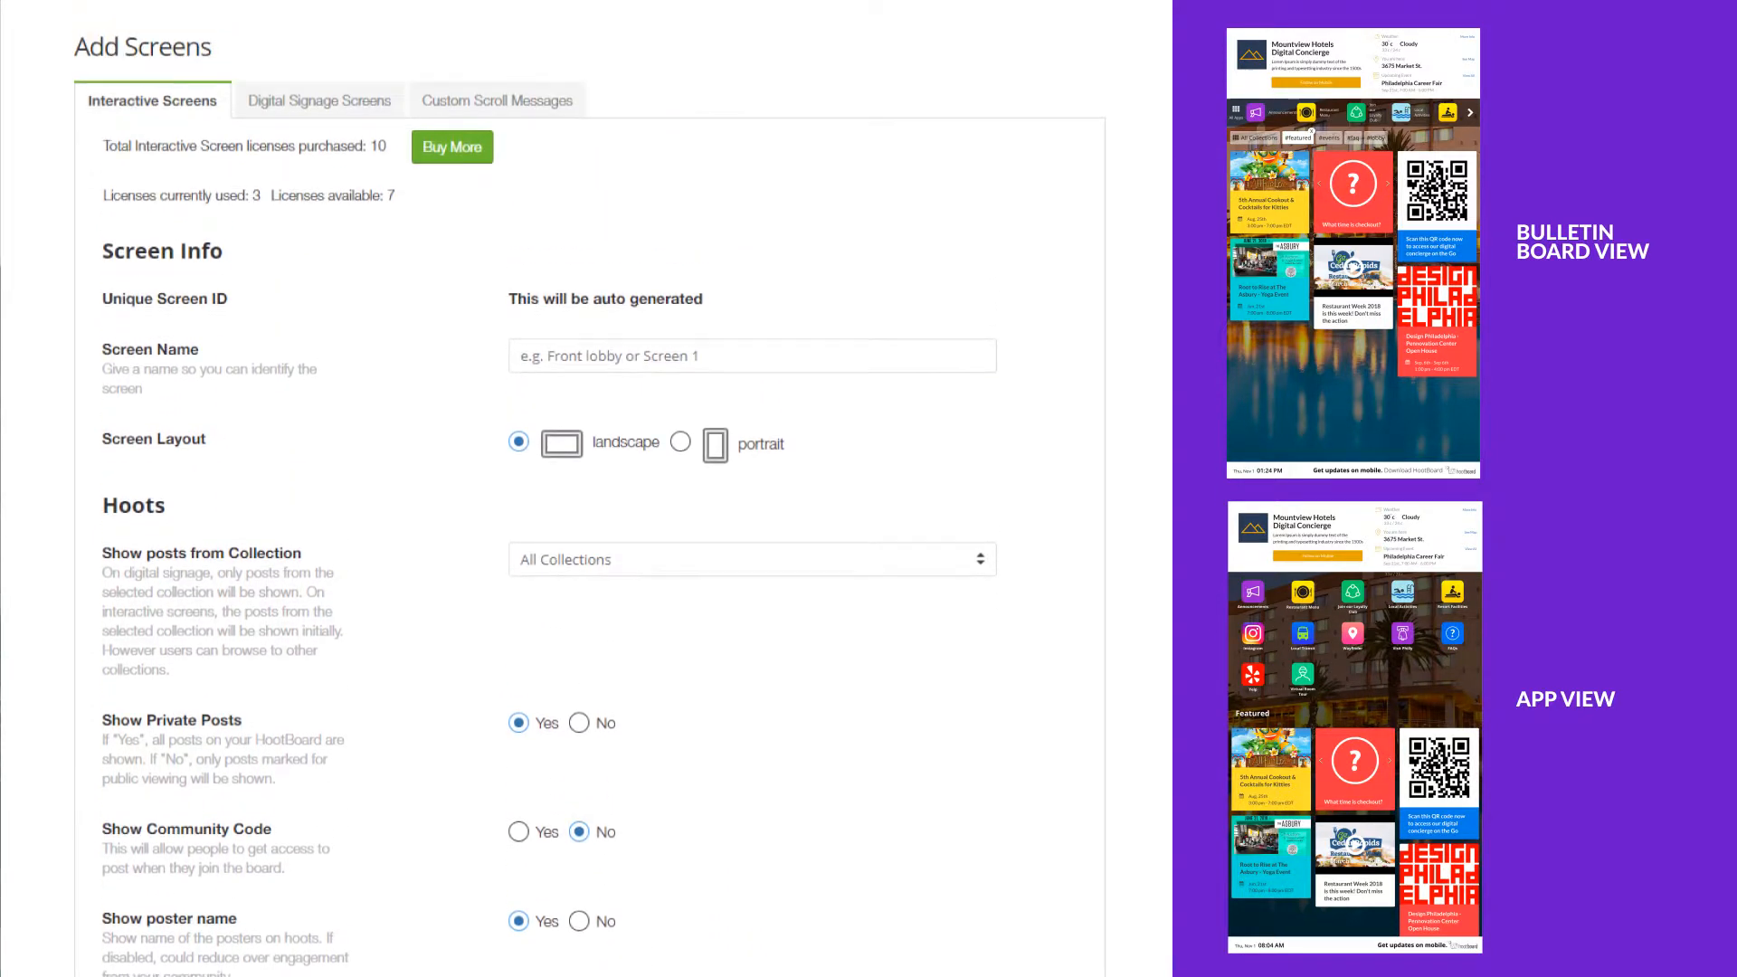
Fill the screen form with location label 3675 Markel St., location Lobby Screen and a maps link
click(751, 559)
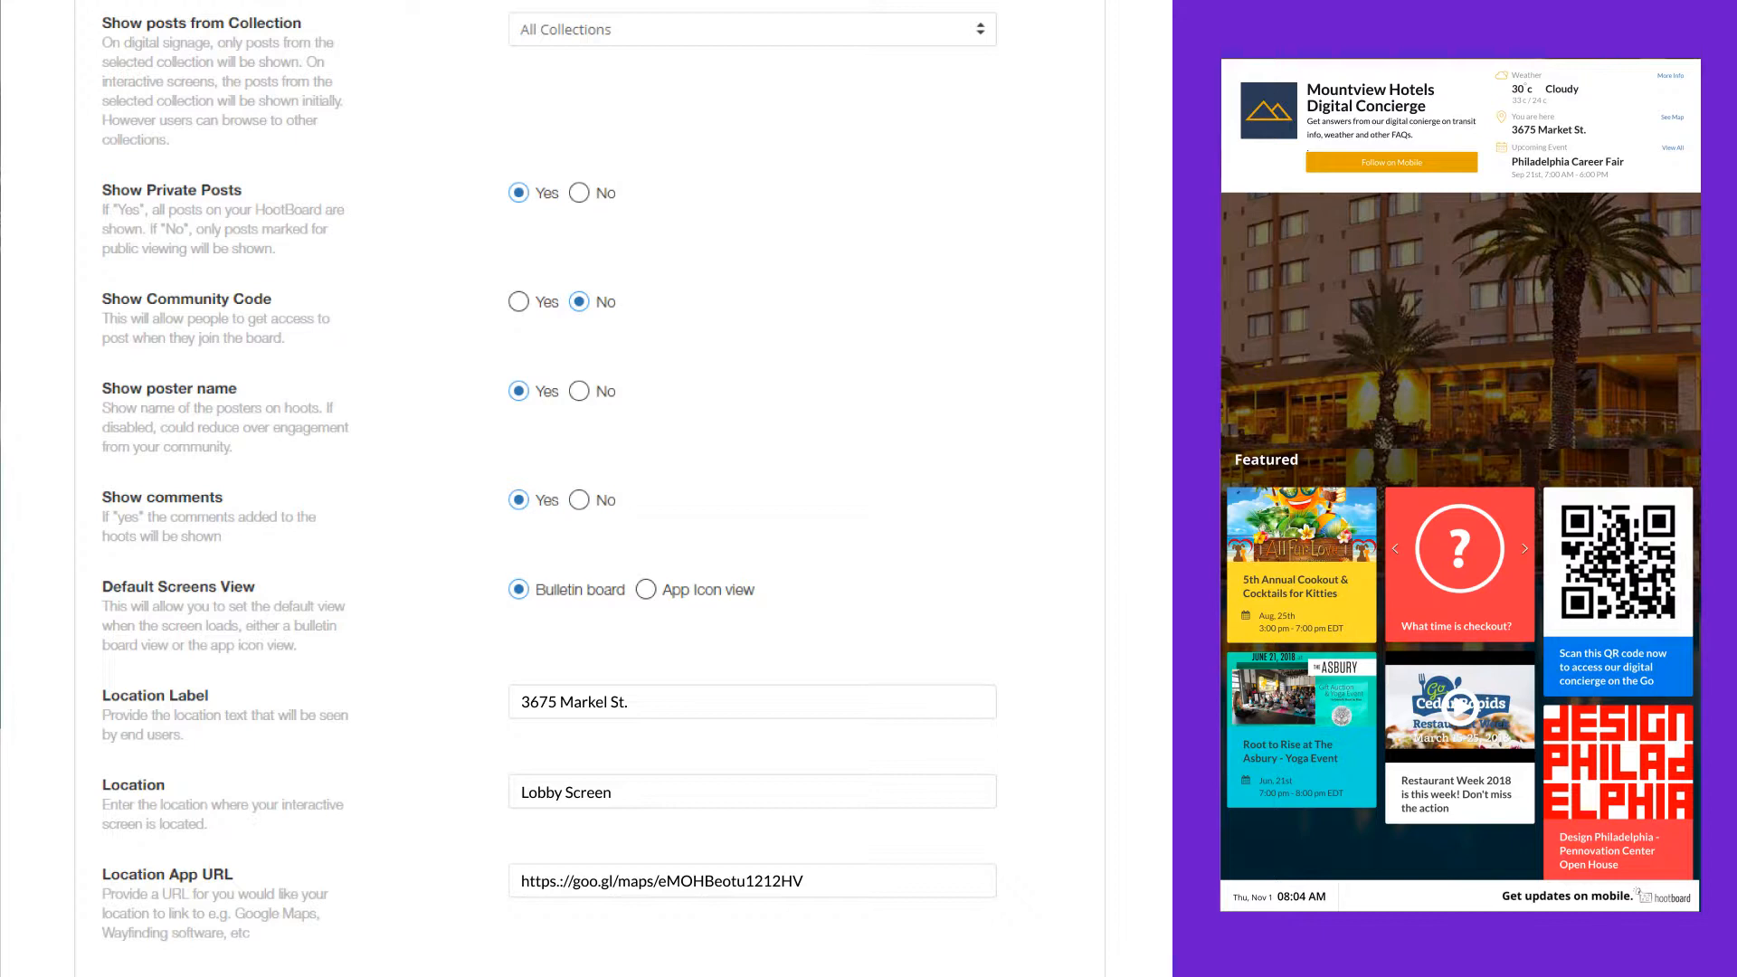
scroll(down, 3)
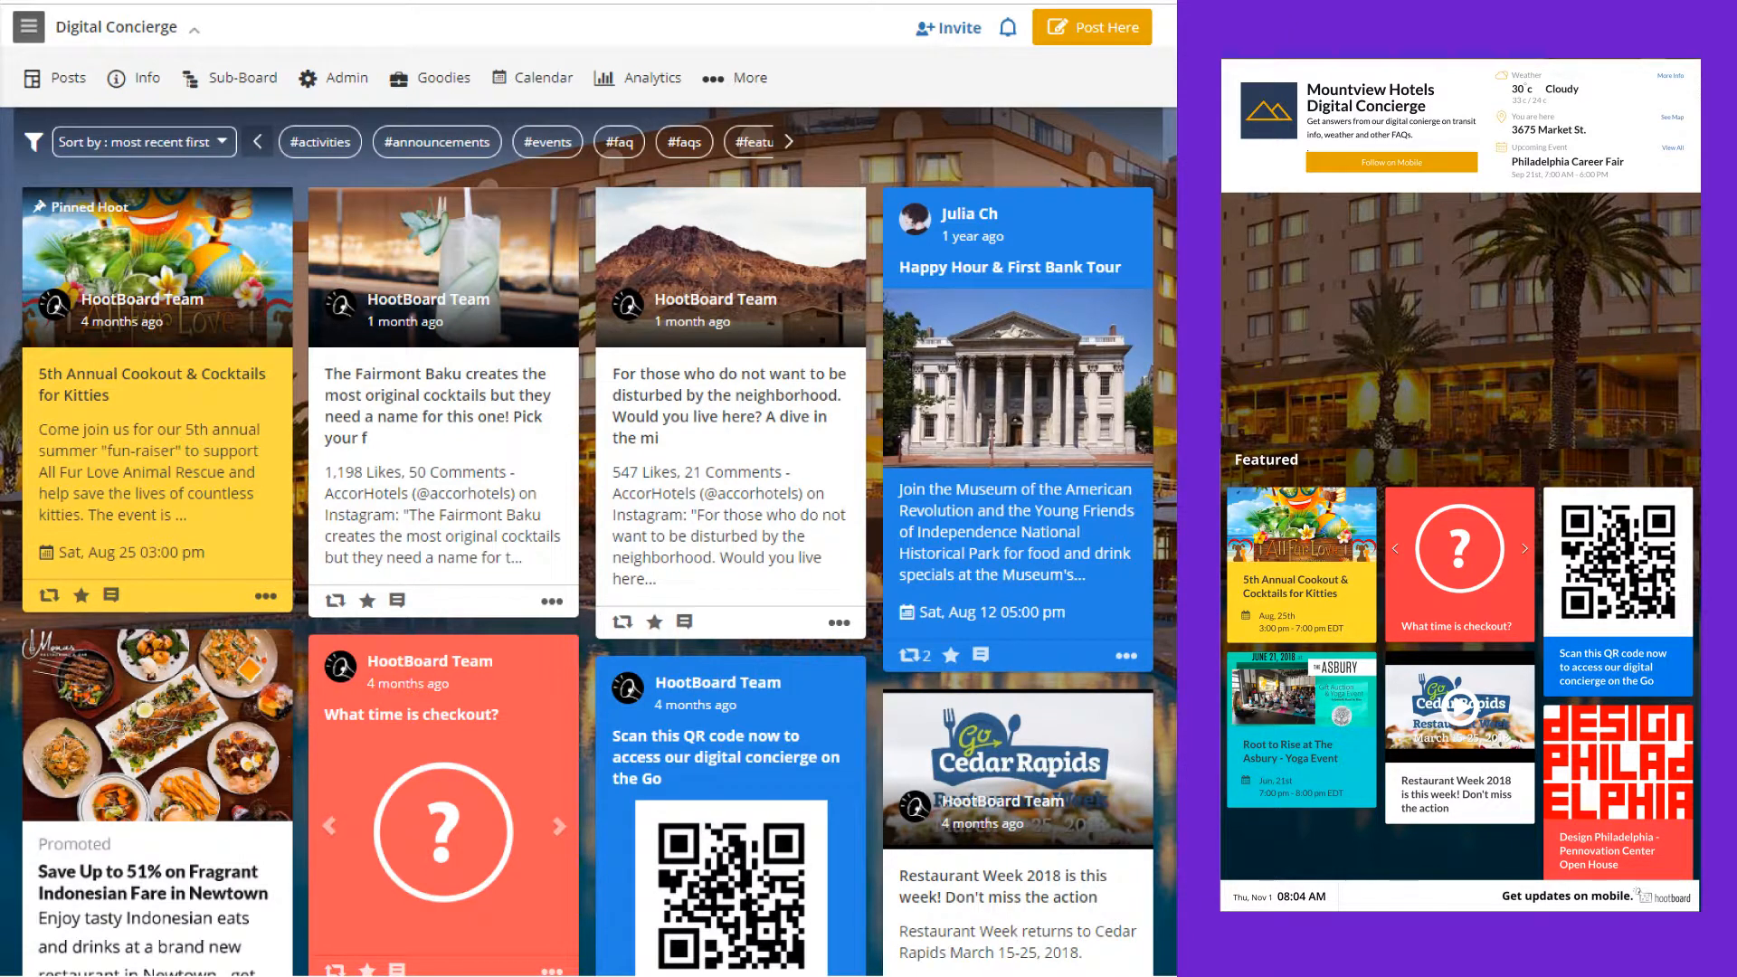
Go to Admin > Screen Apps to list the Web, Collection and Calendar apps available for screens
click(335, 78)
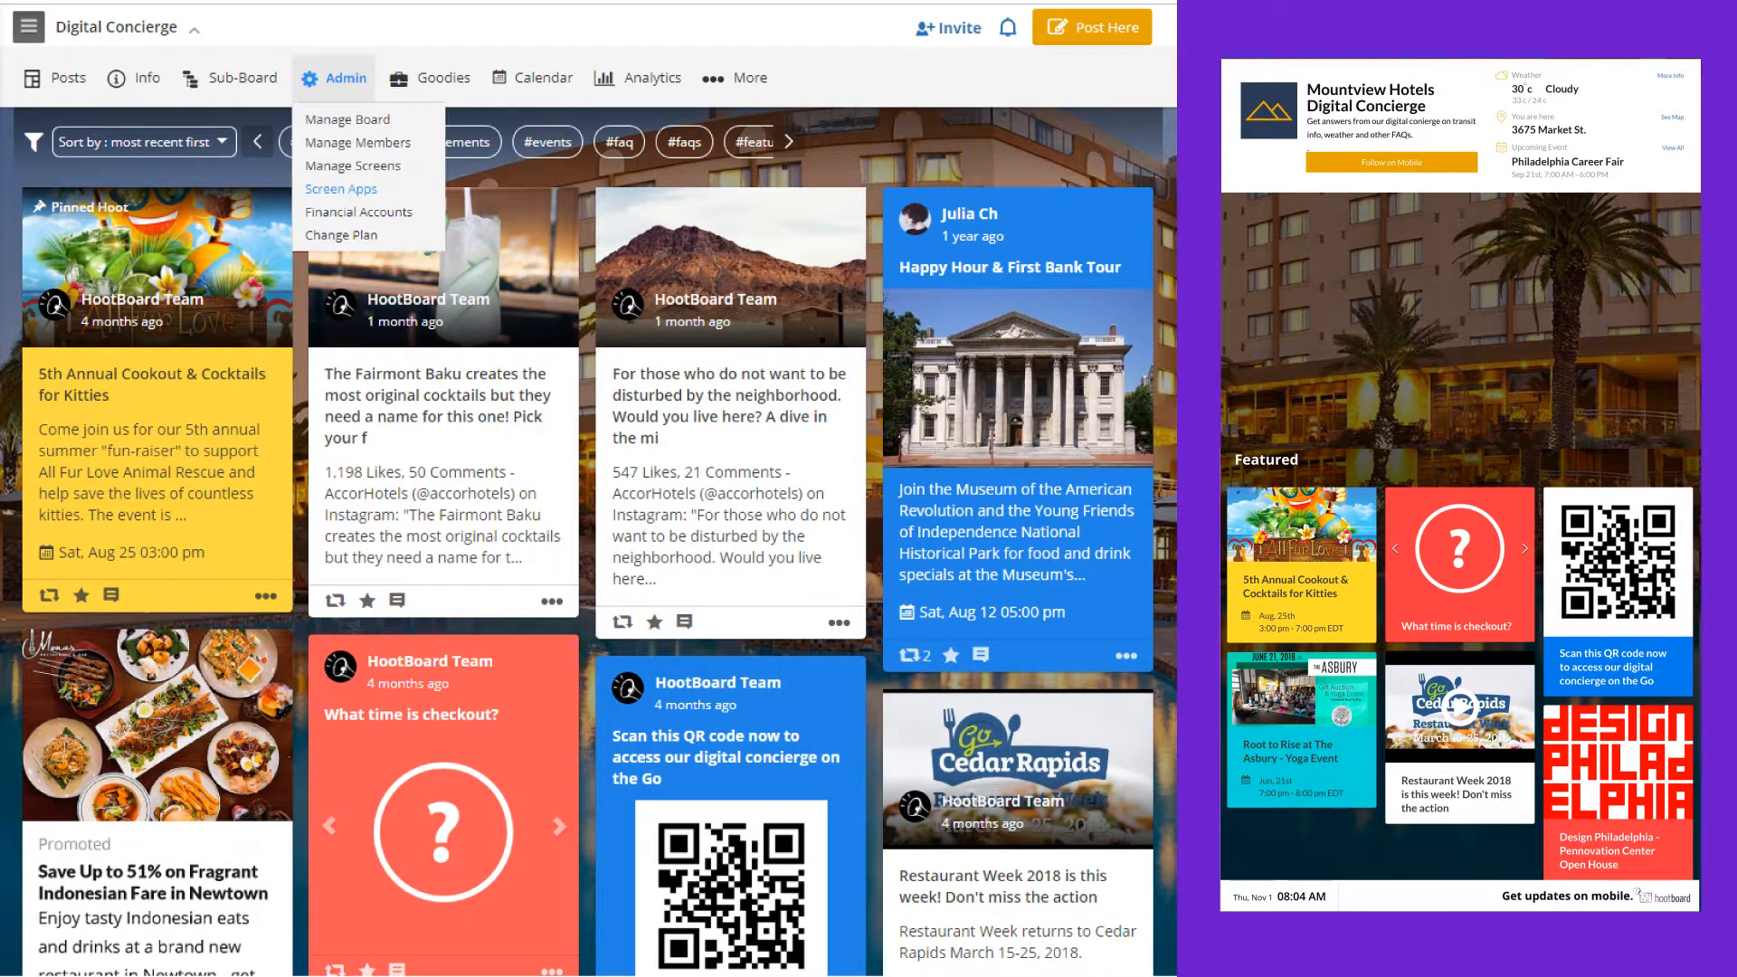
click(342, 188)
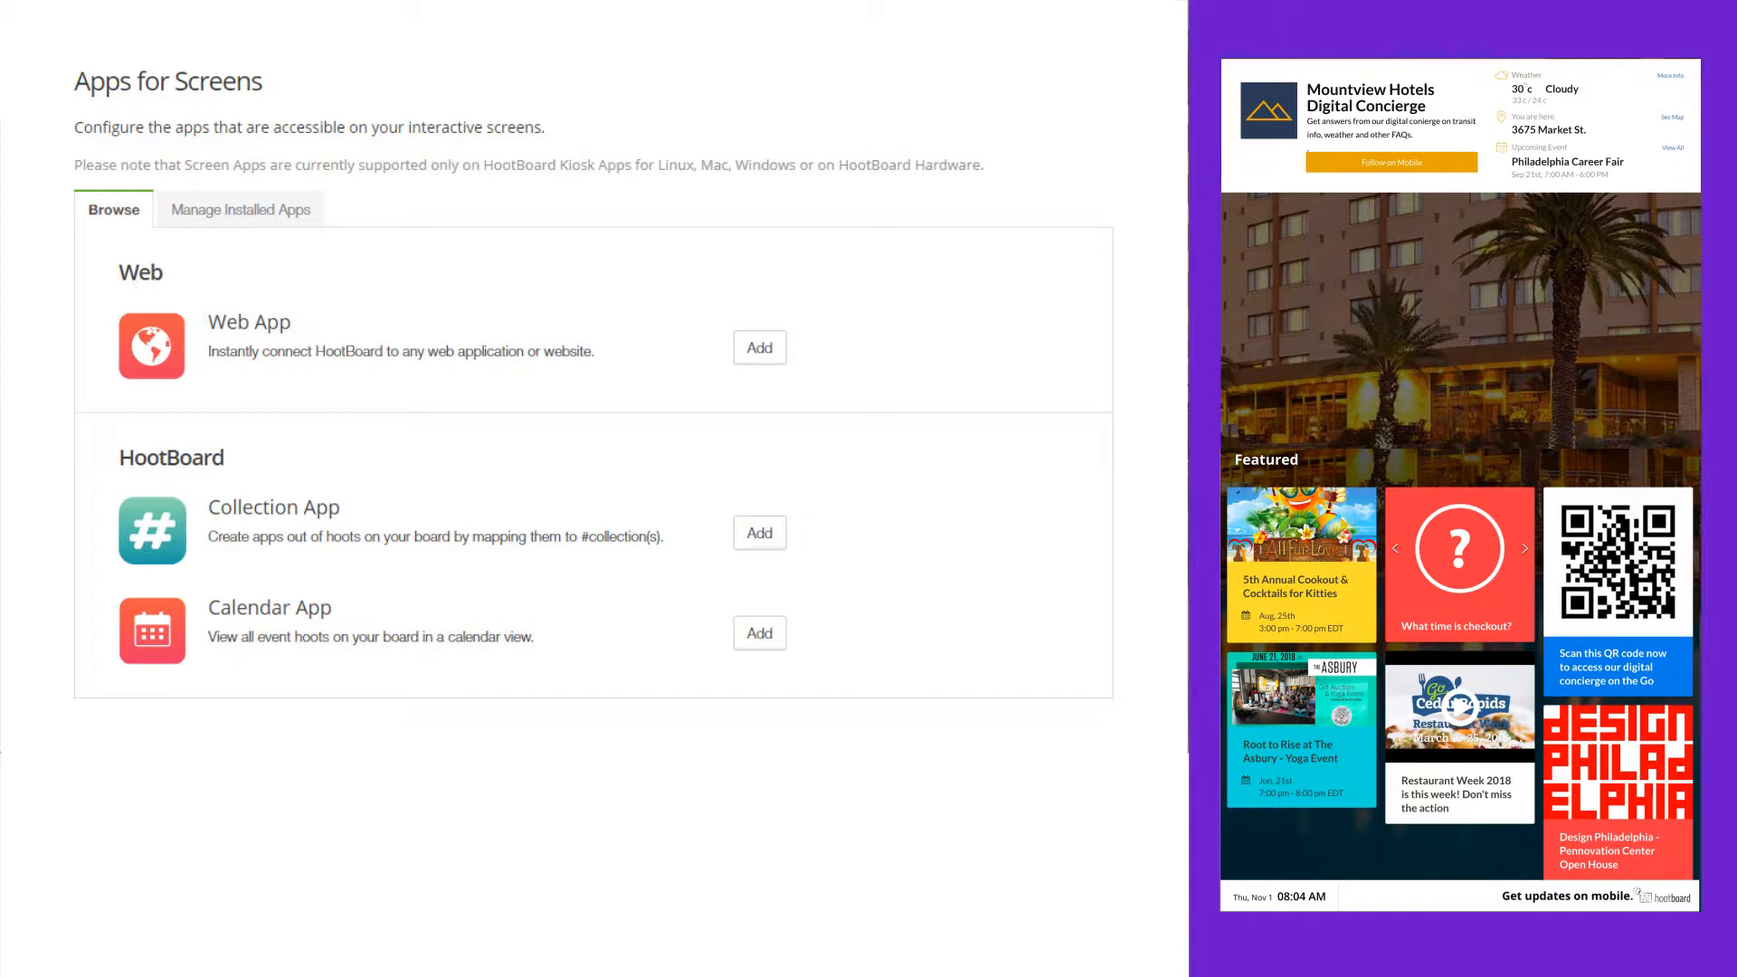
click(758, 634)
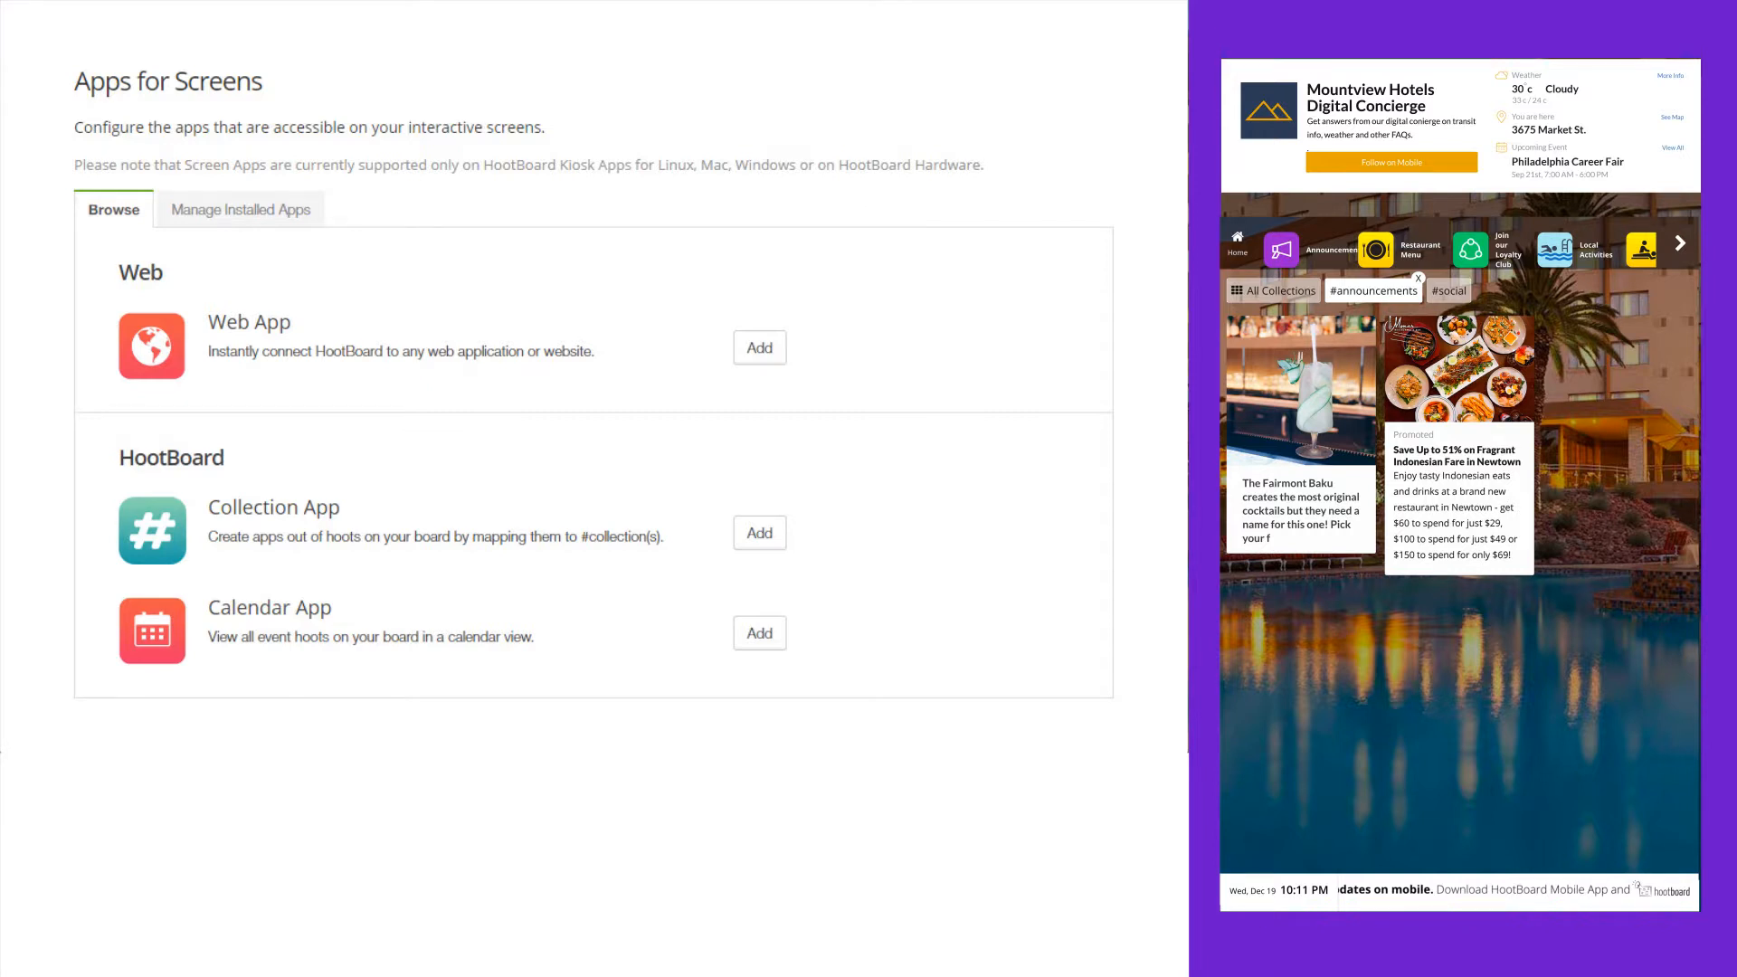
Add a Collection app named FAQs linked to a chosen collection and save it
click(758, 532)
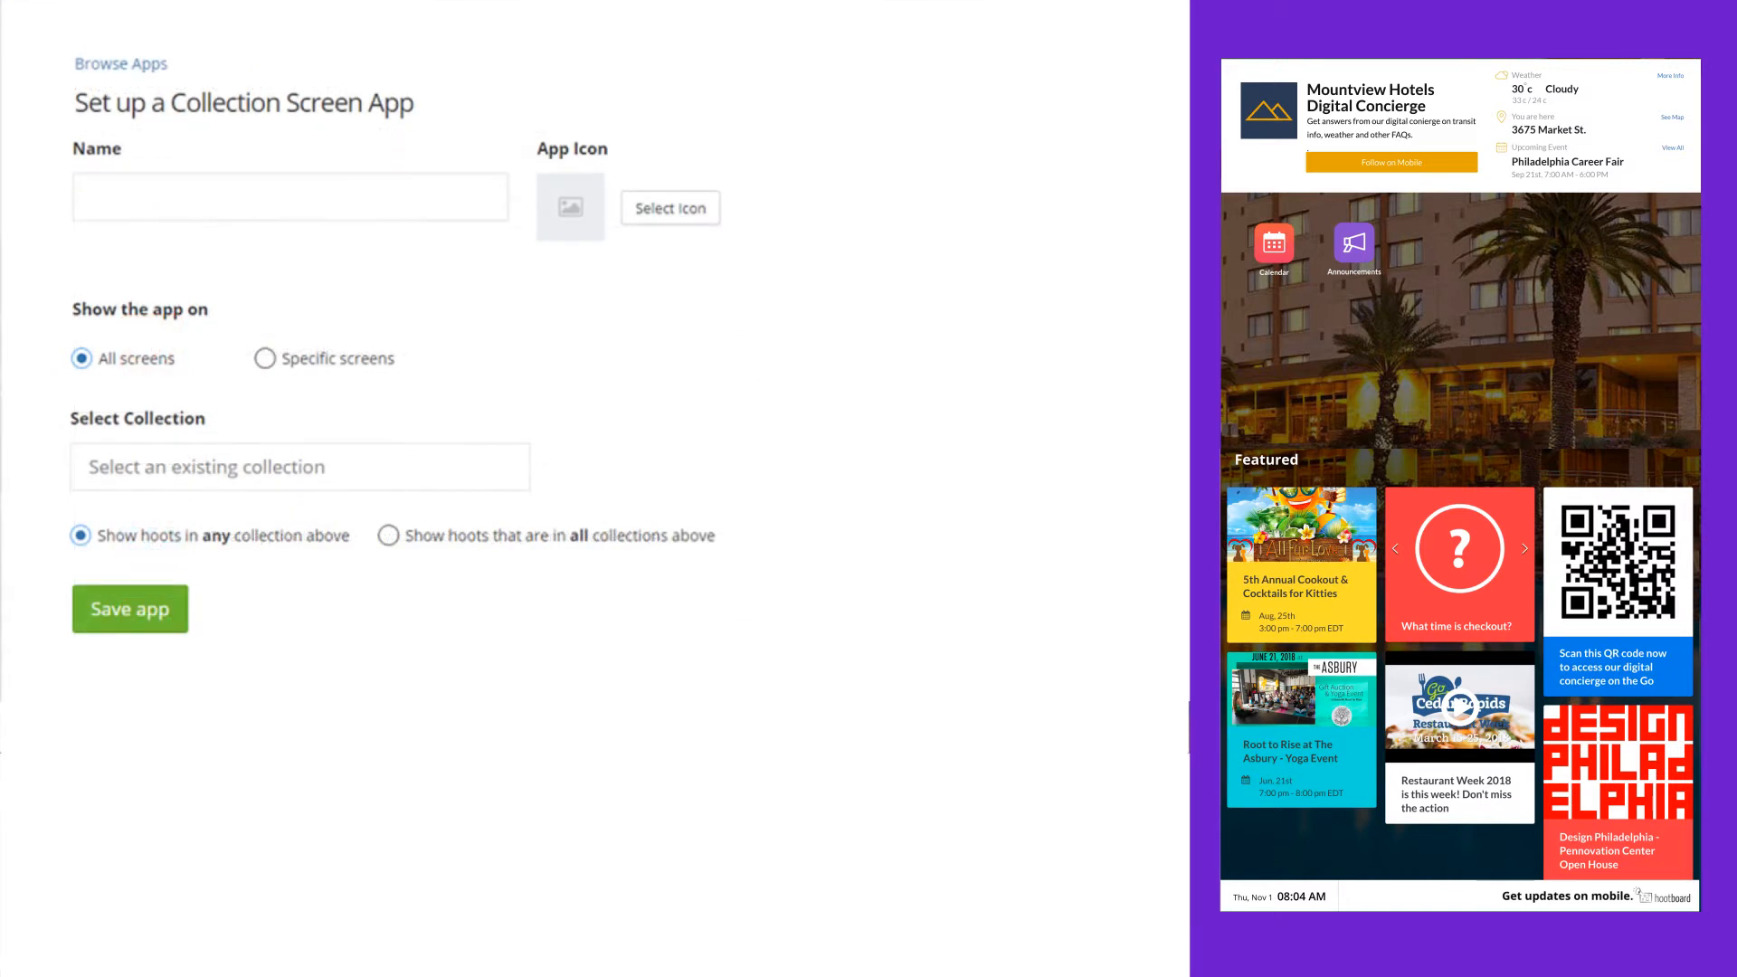
text(FAQS)
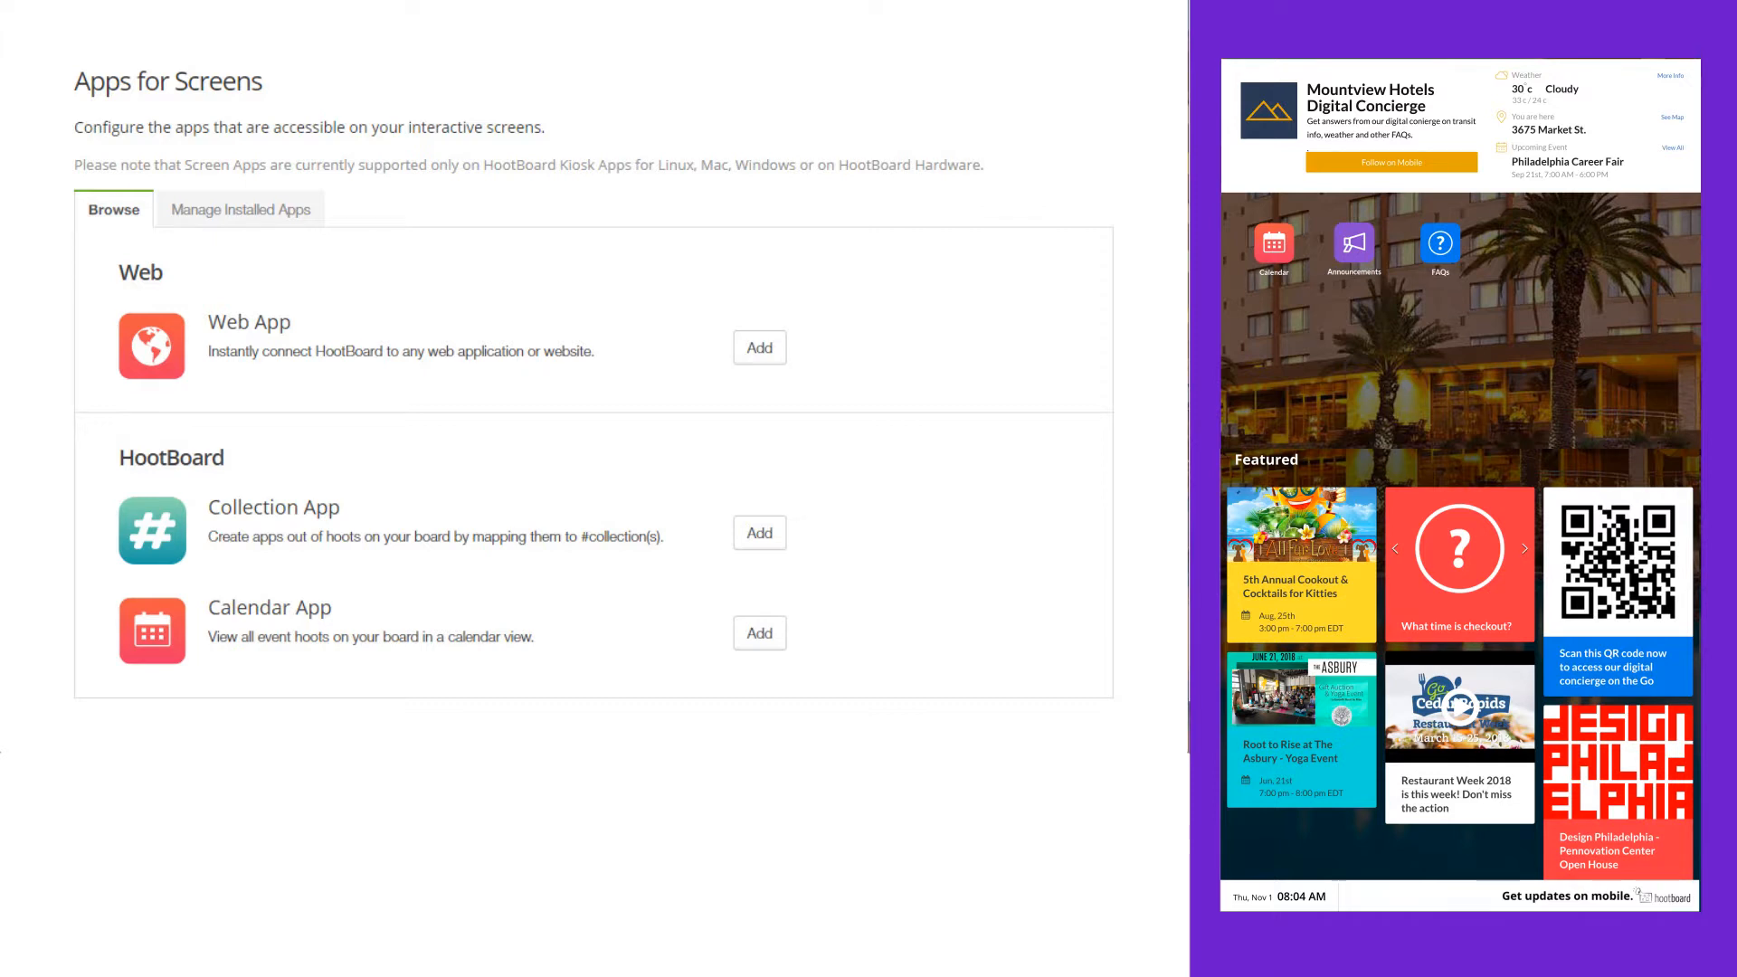
click(758, 347)
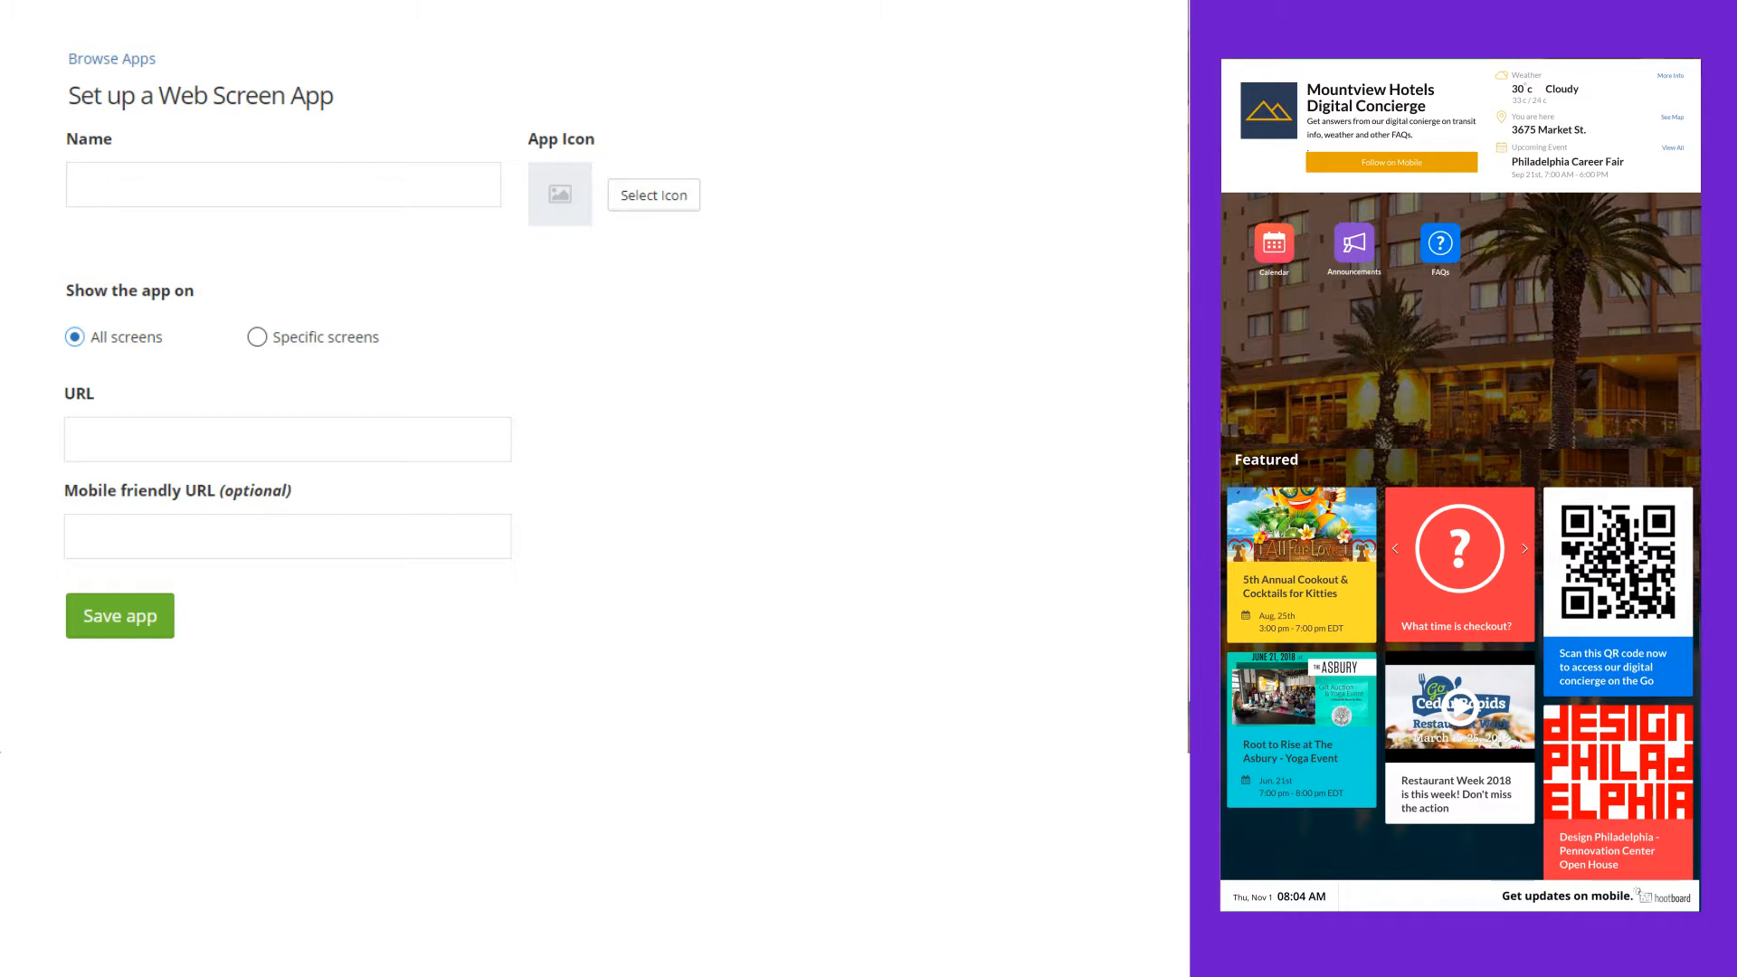
text(Suggestion Box)
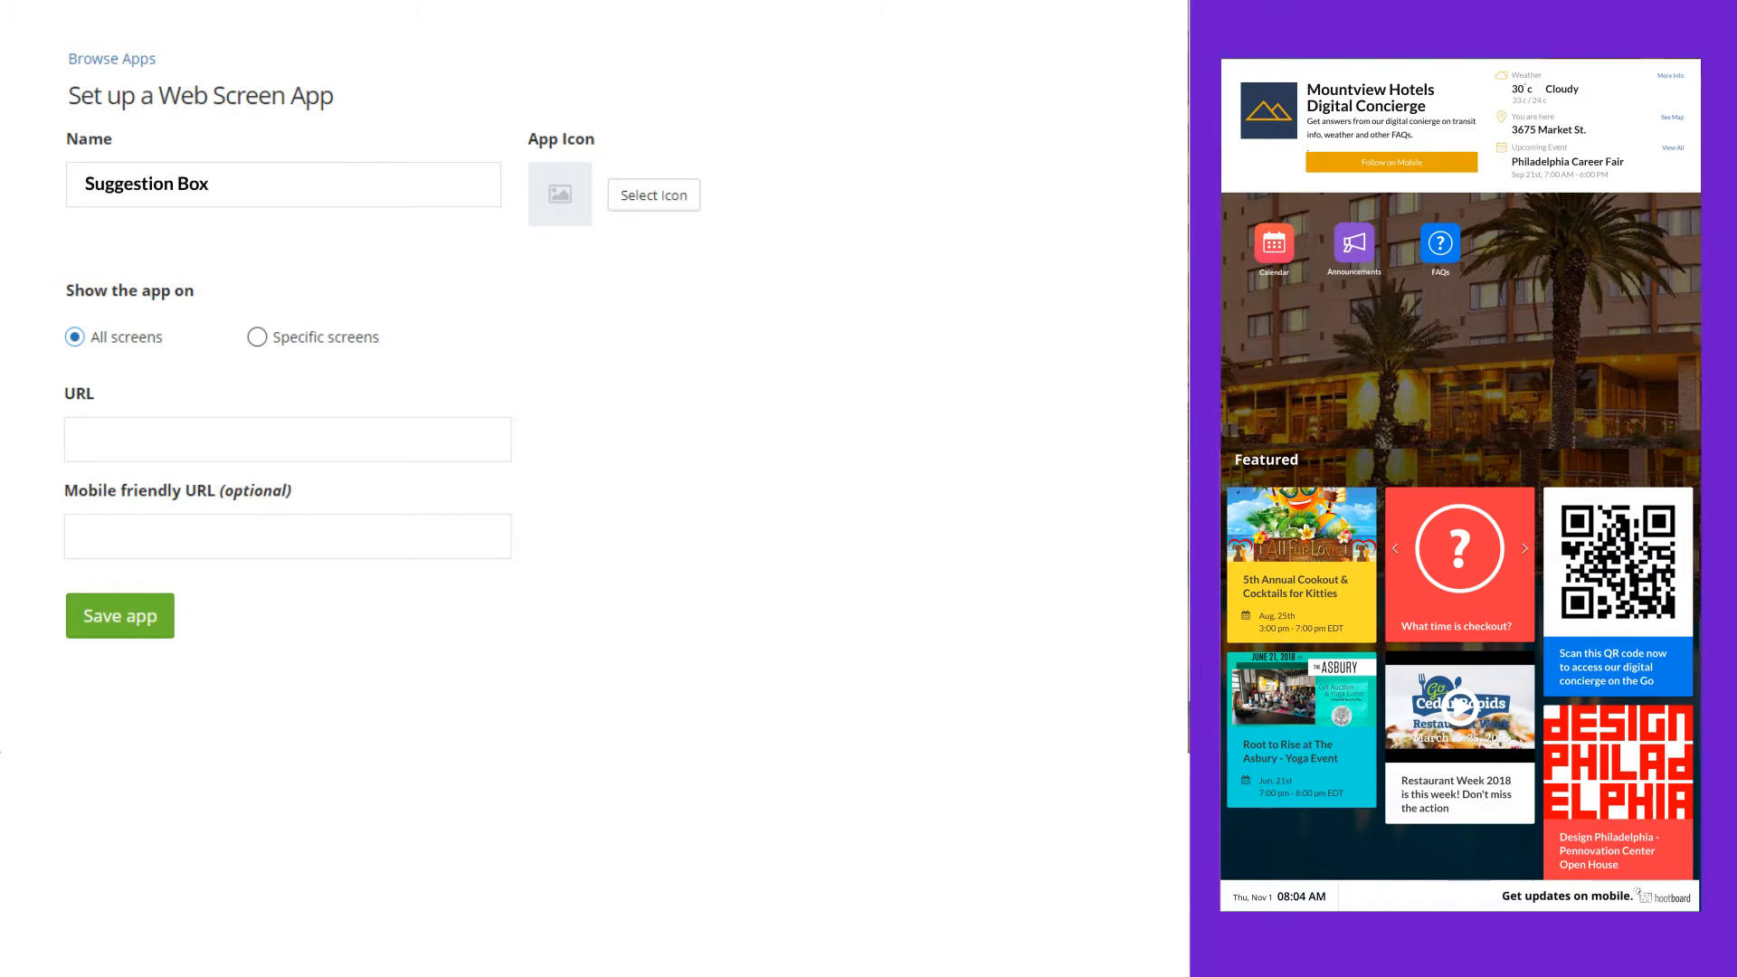
text(https://www.surveymonkey.com/suggestion)
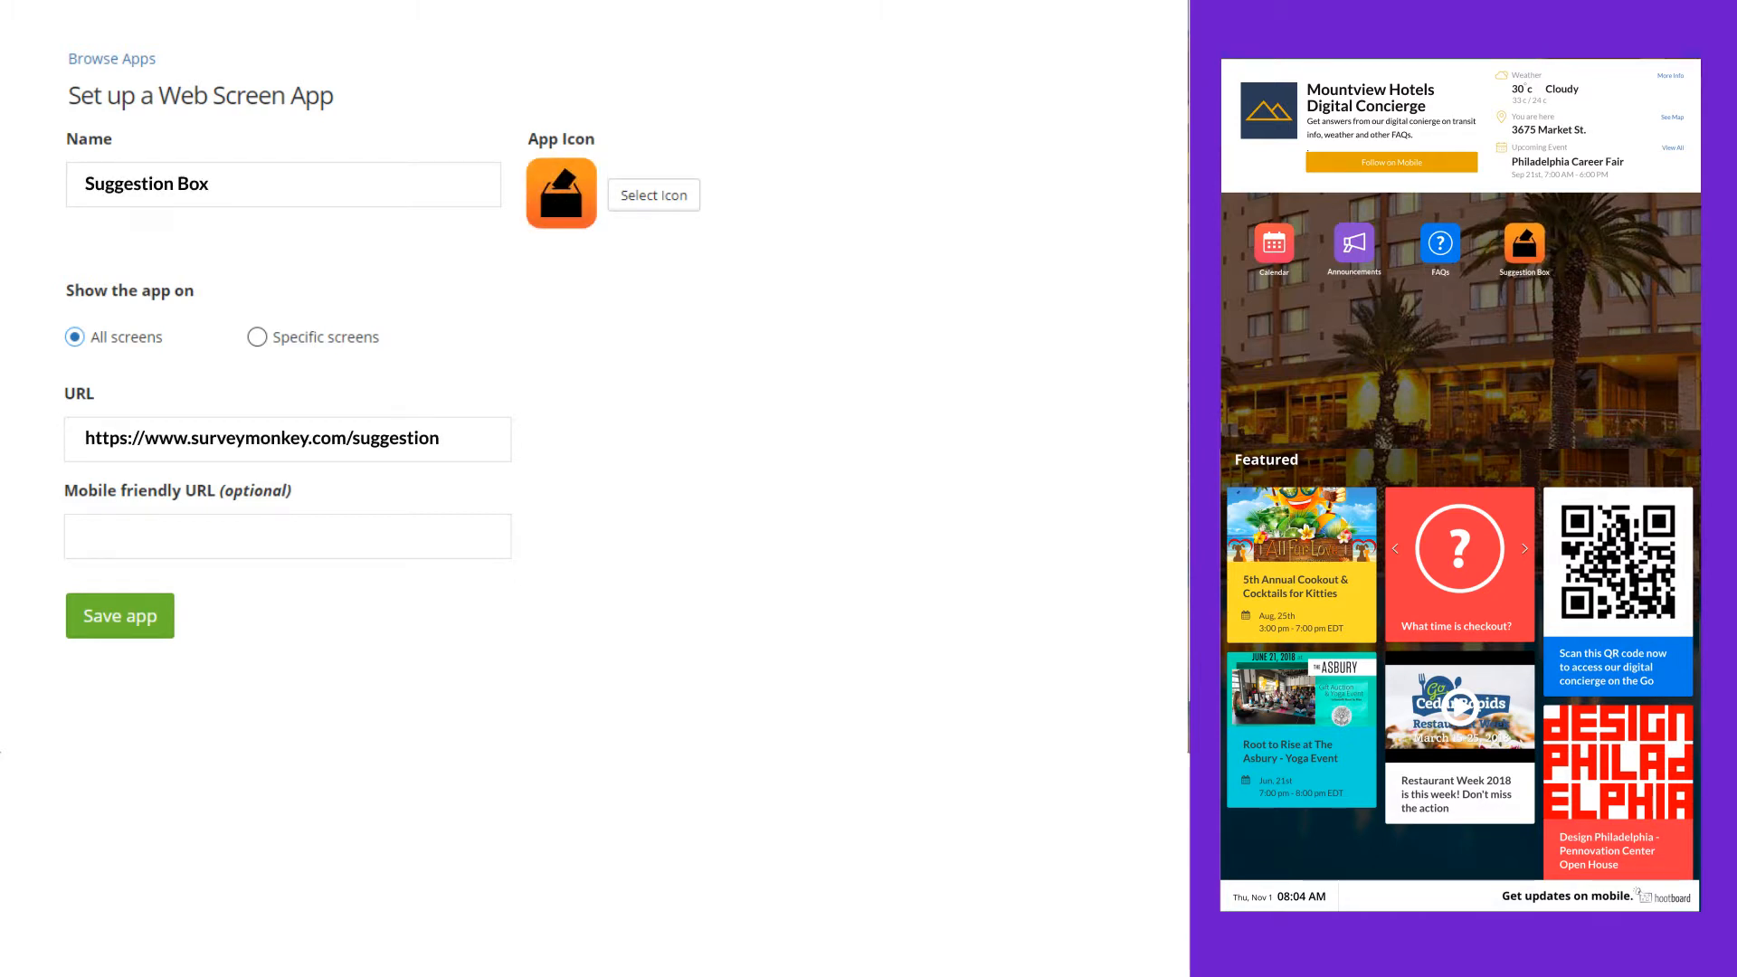